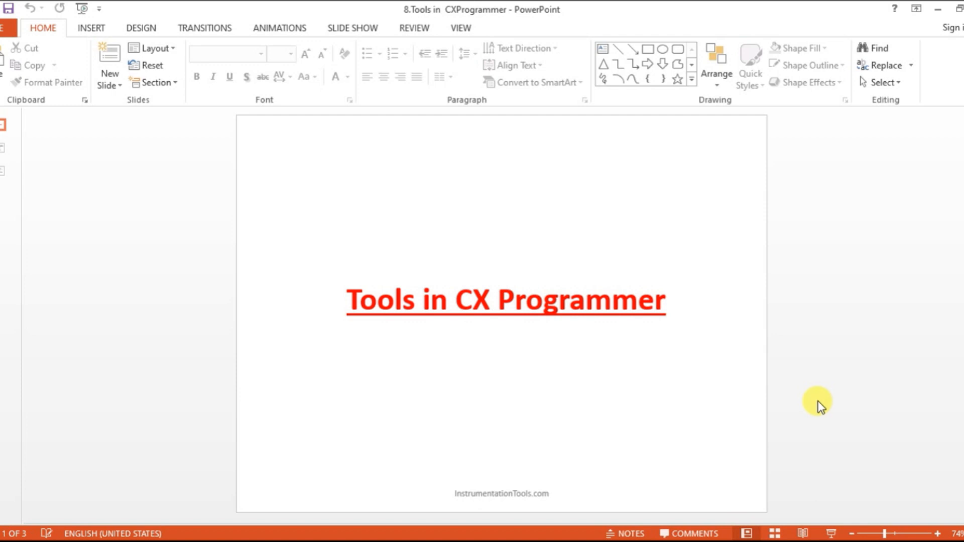
pyautogui.moveTo(170, 249)
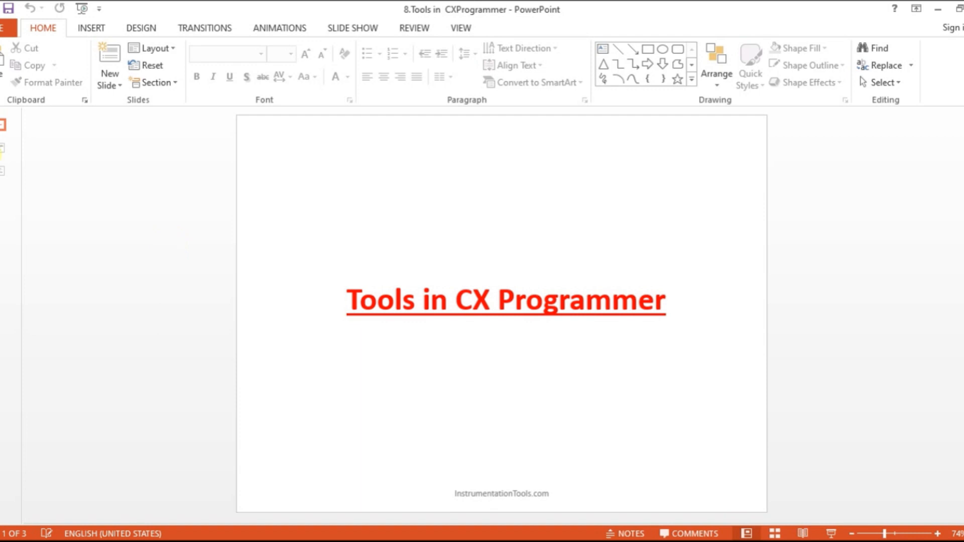
pyautogui.moveTo(4, 148)
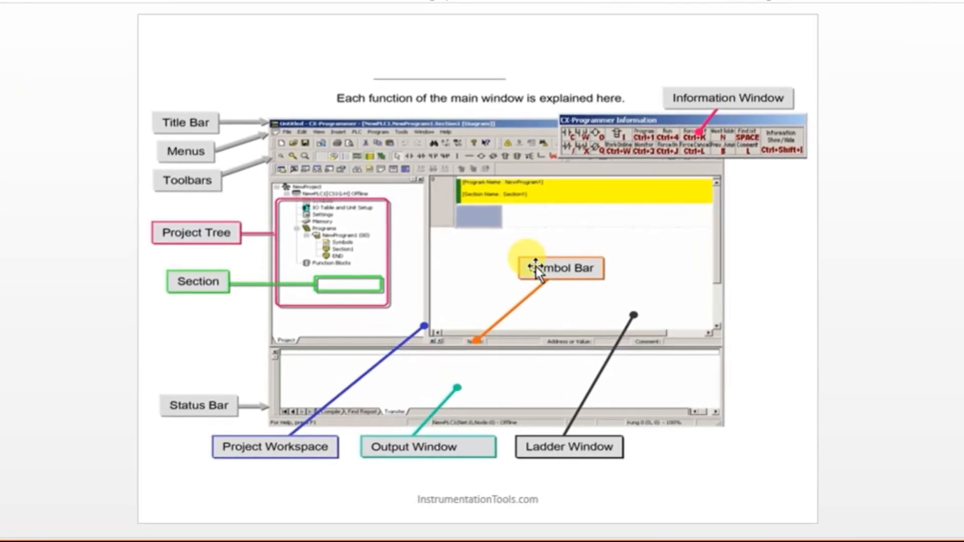
pyautogui.moveTo(646, 366)
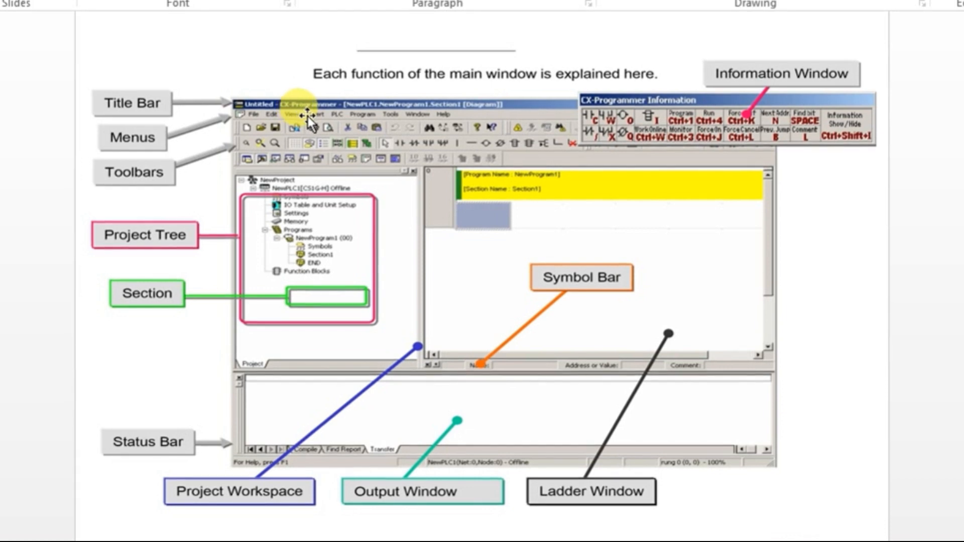
pyautogui.moveTo(284, 120)
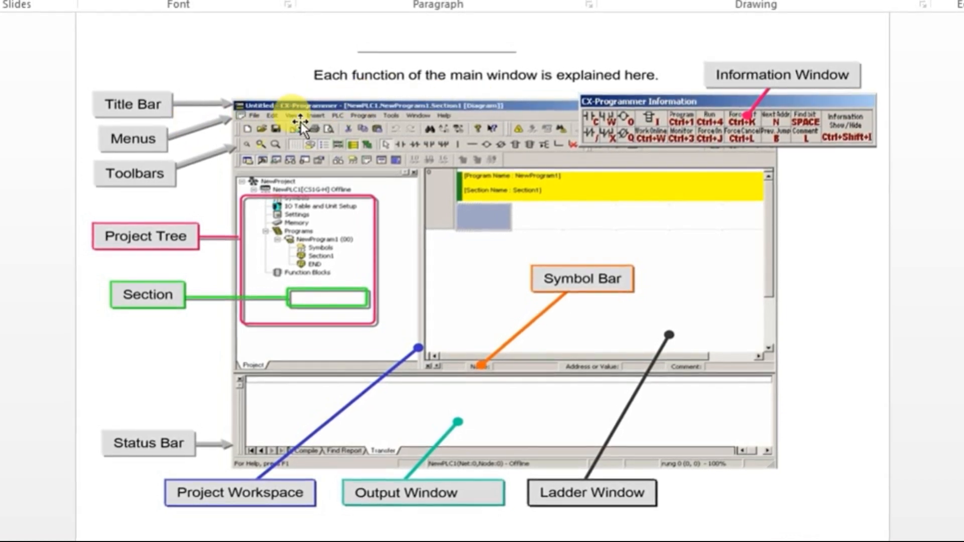
pyautogui.moveTo(174, 195)
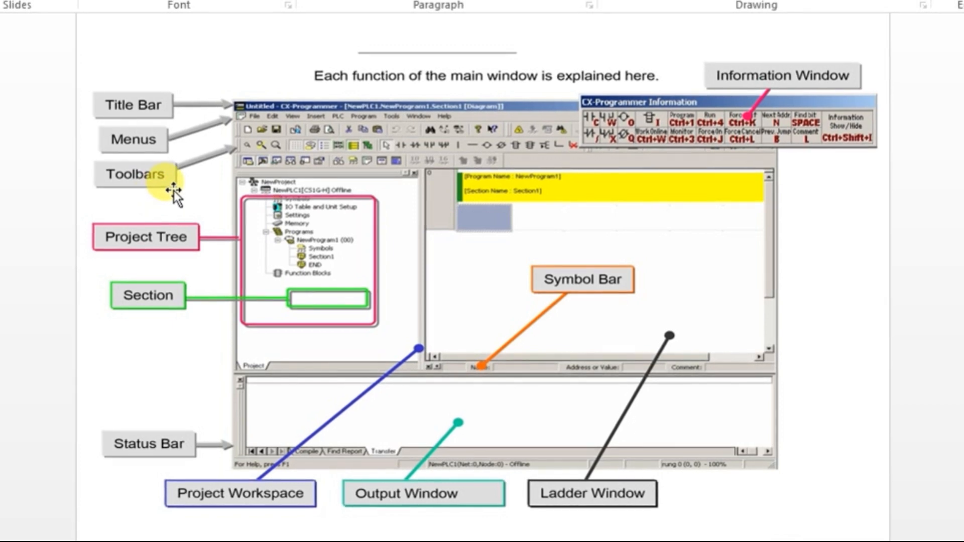
pyautogui.moveTo(302, 144)
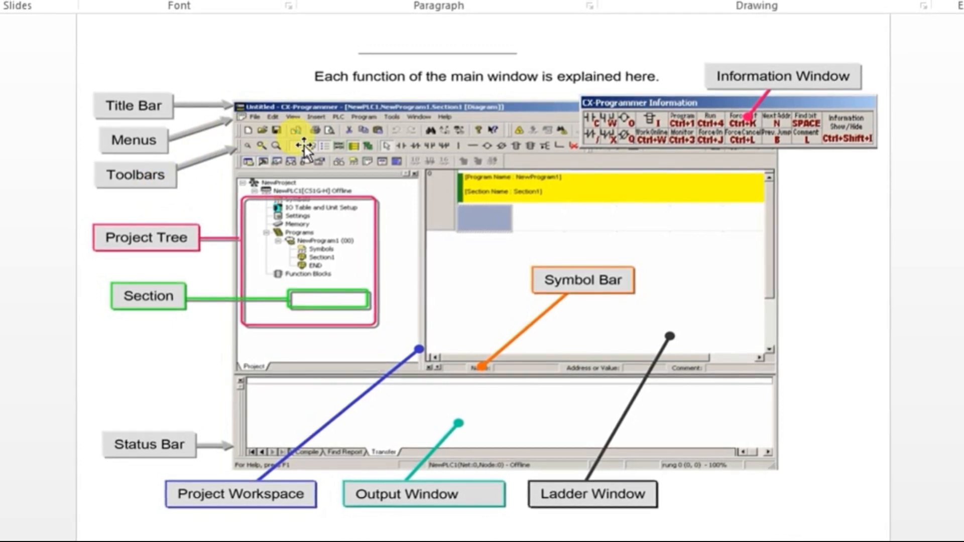
pyautogui.moveTo(434, 150)
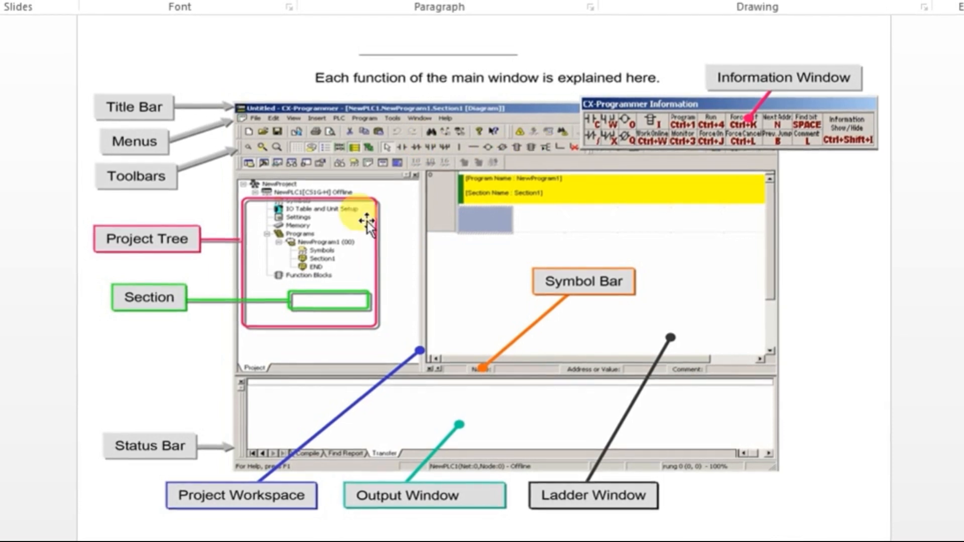
pyautogui.moveTo(363, 345)
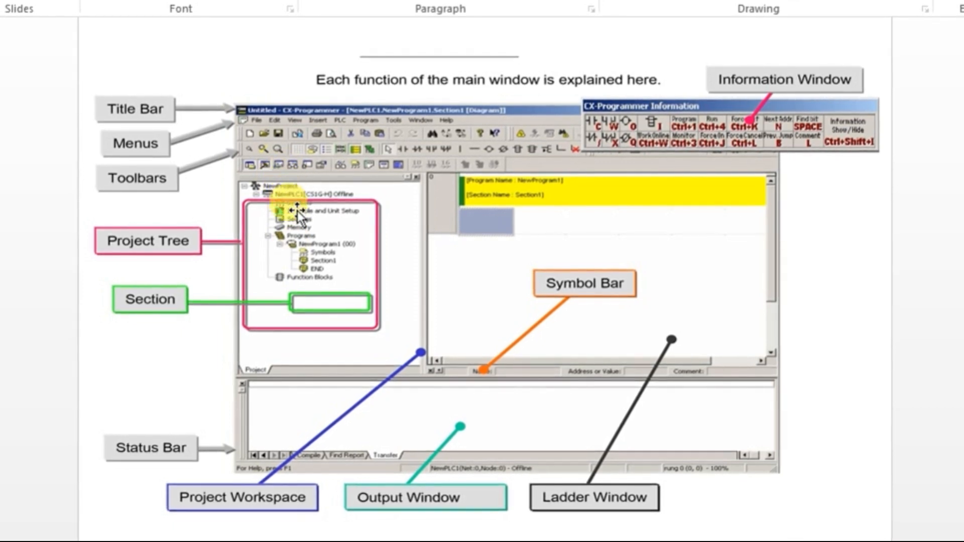
pyautogui.moveTo(313, 249)
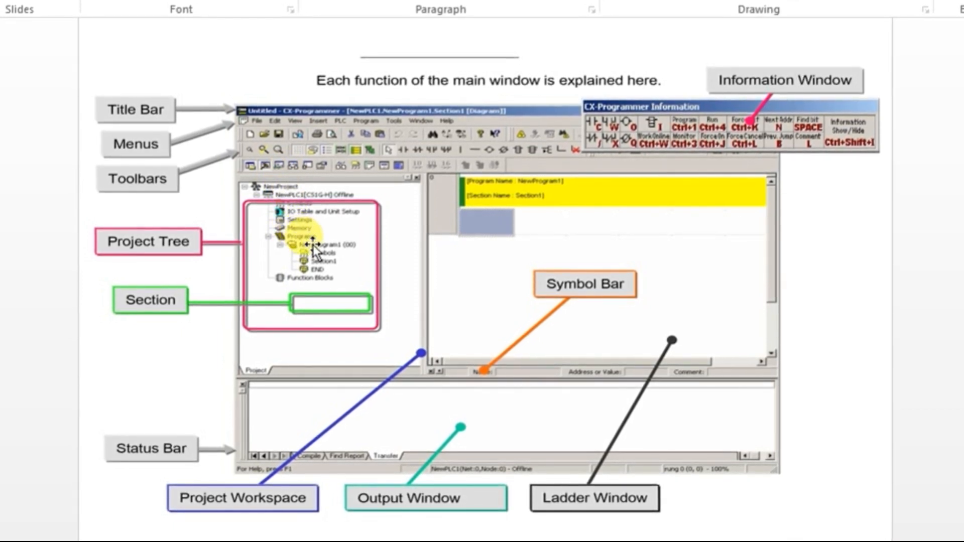
pyautogui.moveTo(342, 283)
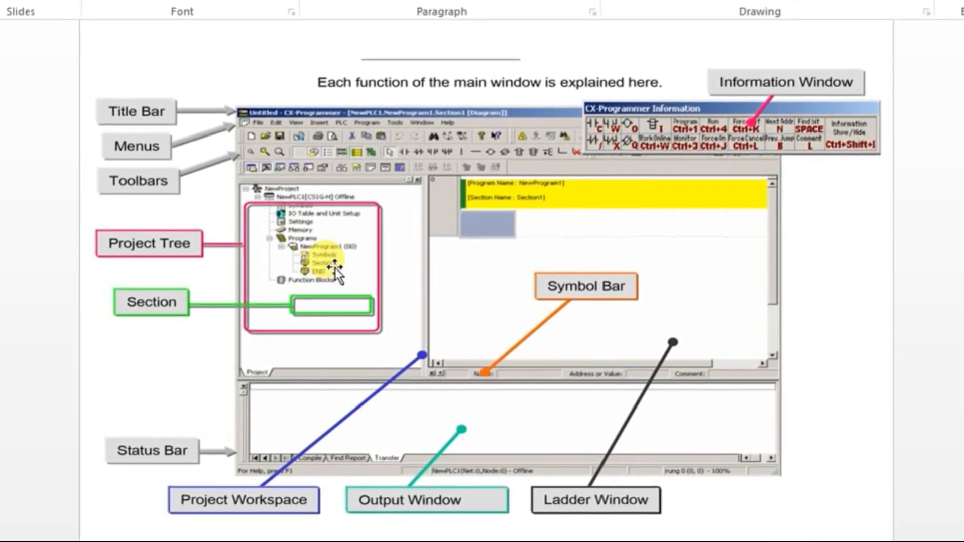
pyautogui.moveTo(576, 222)
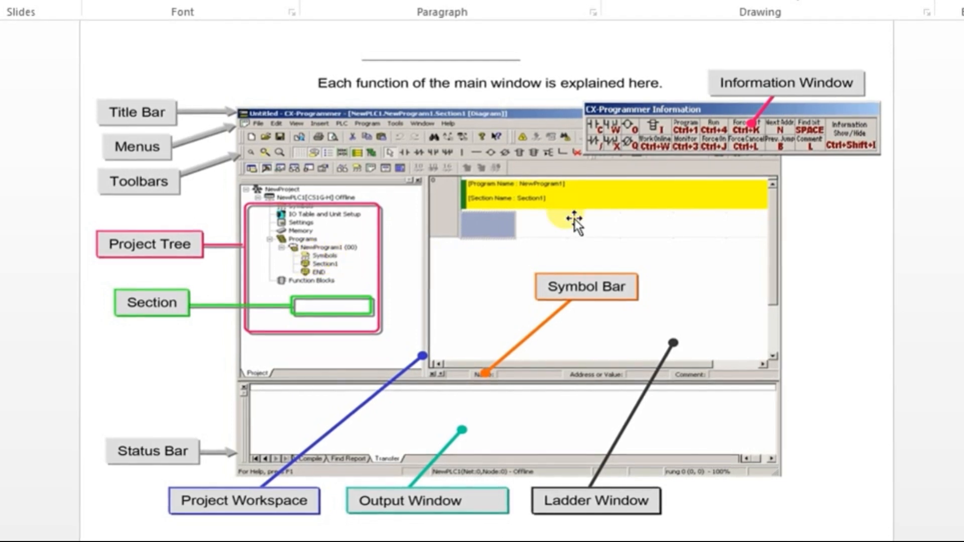
pyautogui.moveTo(541, 314)
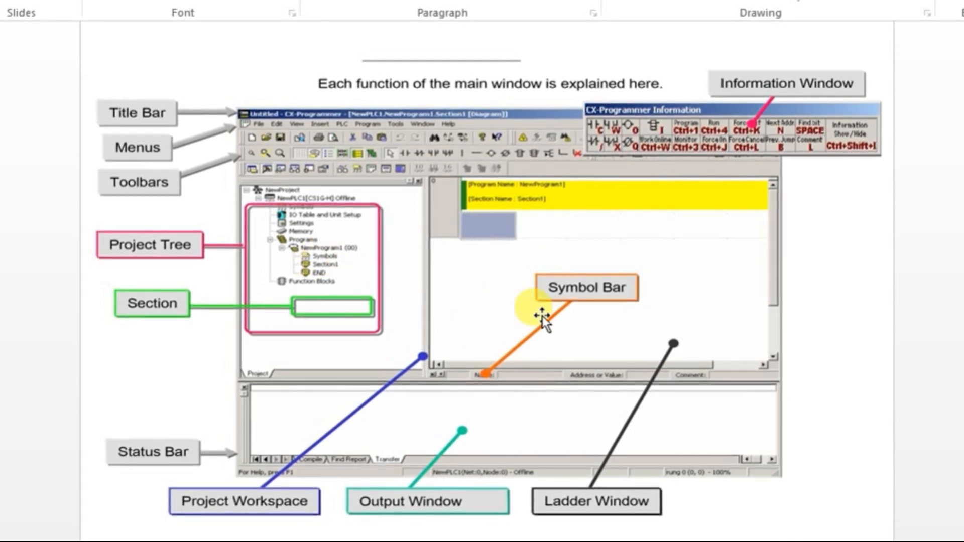
pyautogui.moveTo(652, 290)
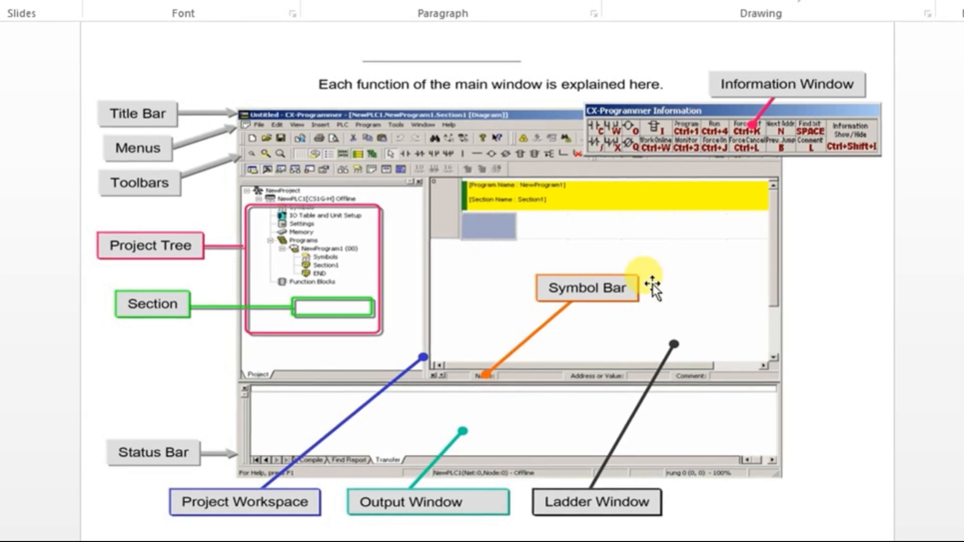
pyautogui.moveTo(644, 237)
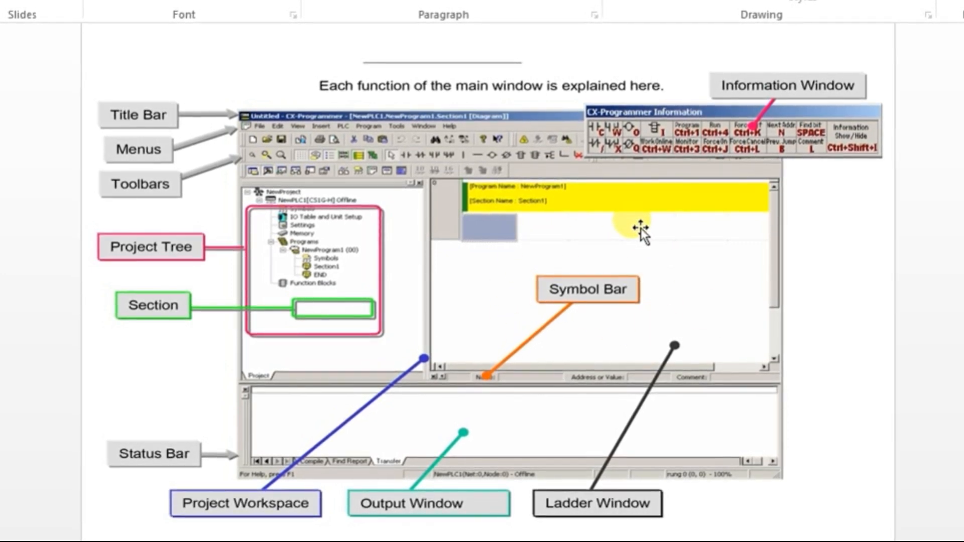
pyautogui.moveTo(526, 394)
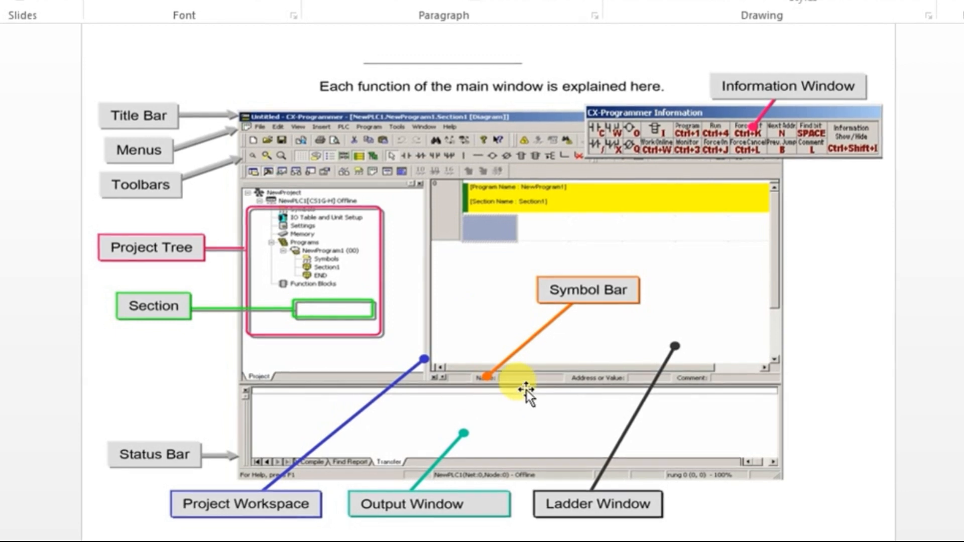
pyautogui.moveTo(283, 458)
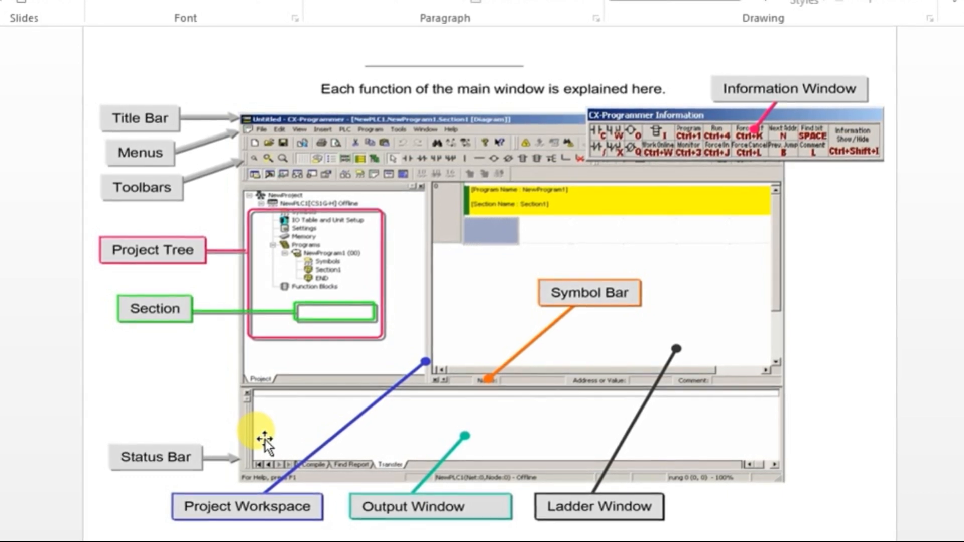
pyautogui.moveTo(464, 428)
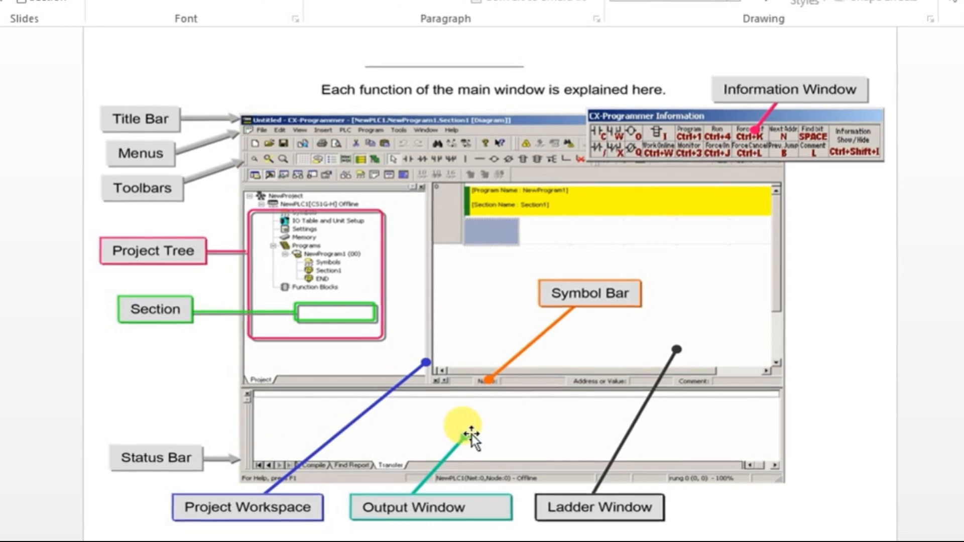
pyautogui.moveTo(388, 425)
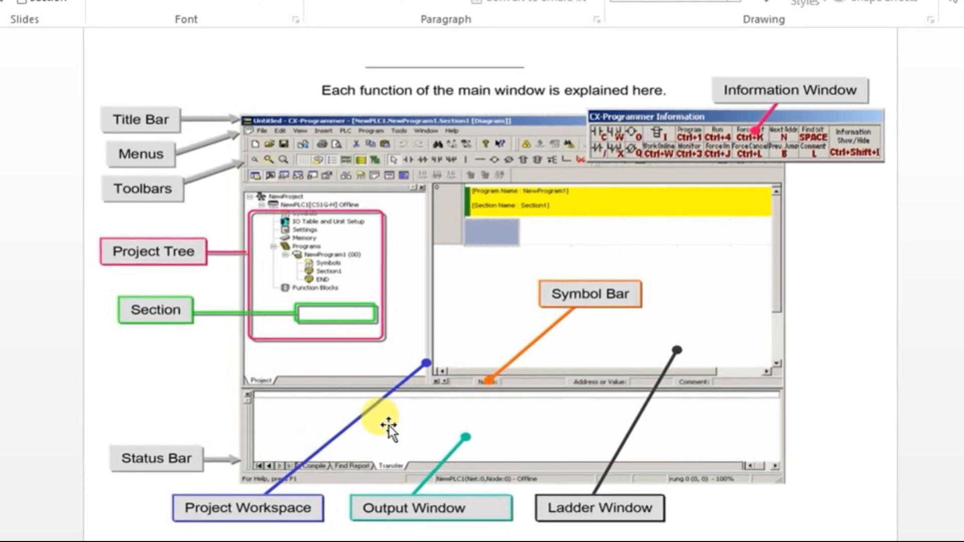
pyautogui.moveTo(501, 301)
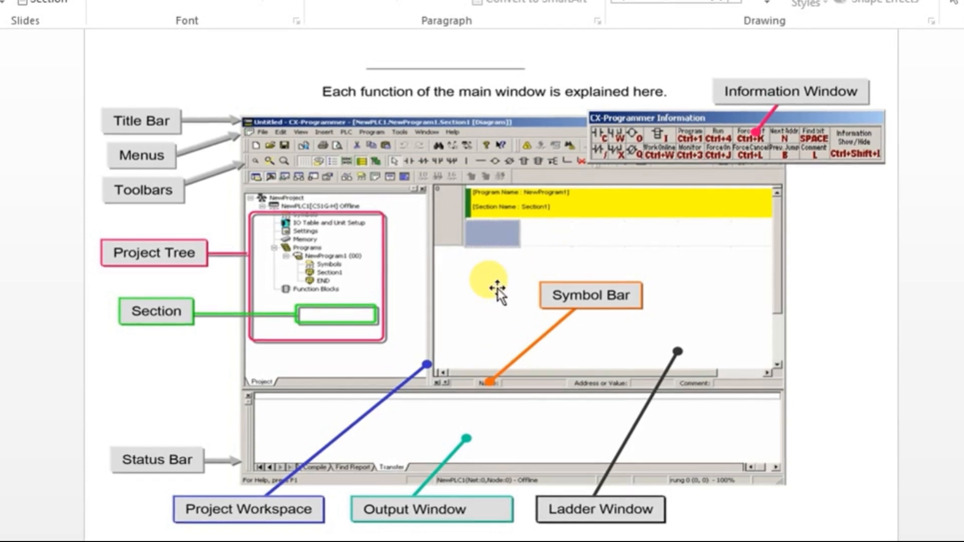
pyautogui.moveTo(633, 240)
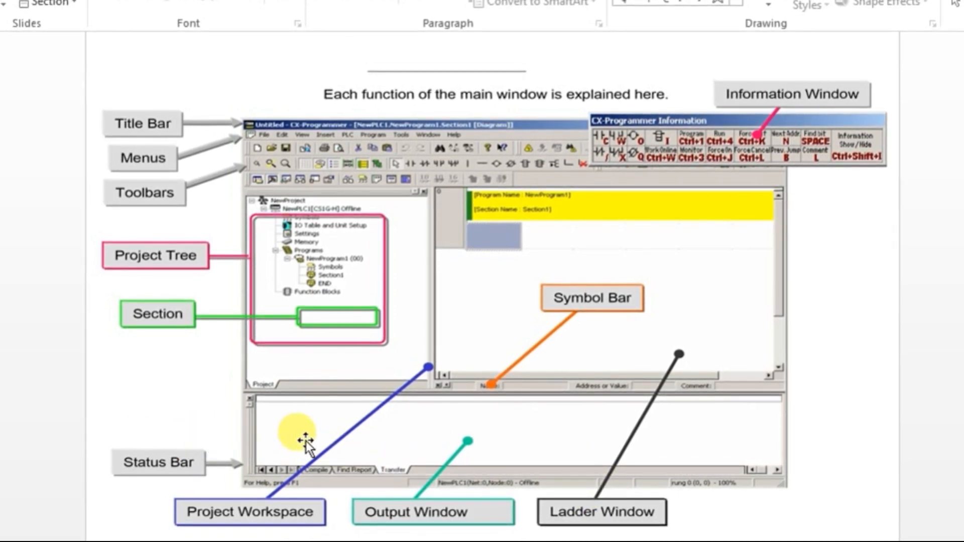
pyautogui.moveTo(523, 435)
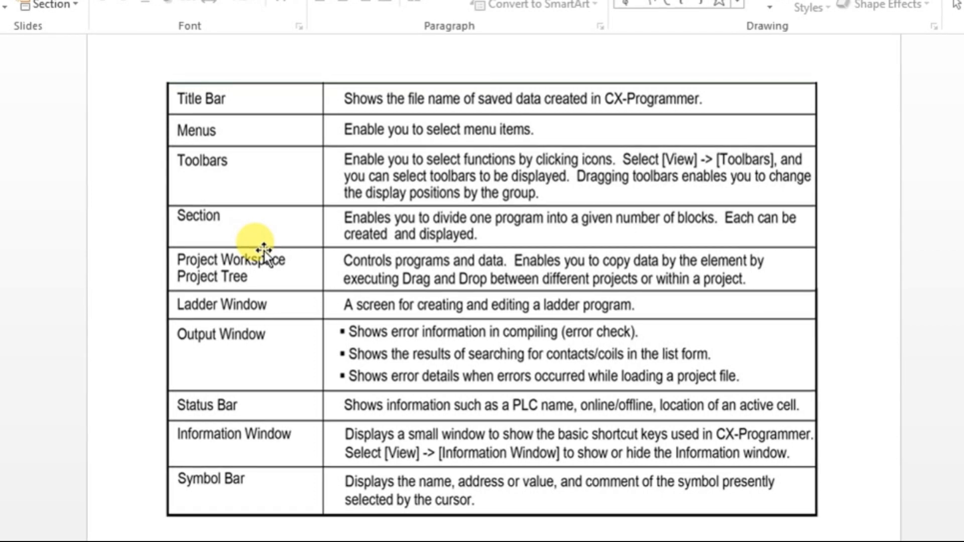
pyautogui.moveTo(428, 132)
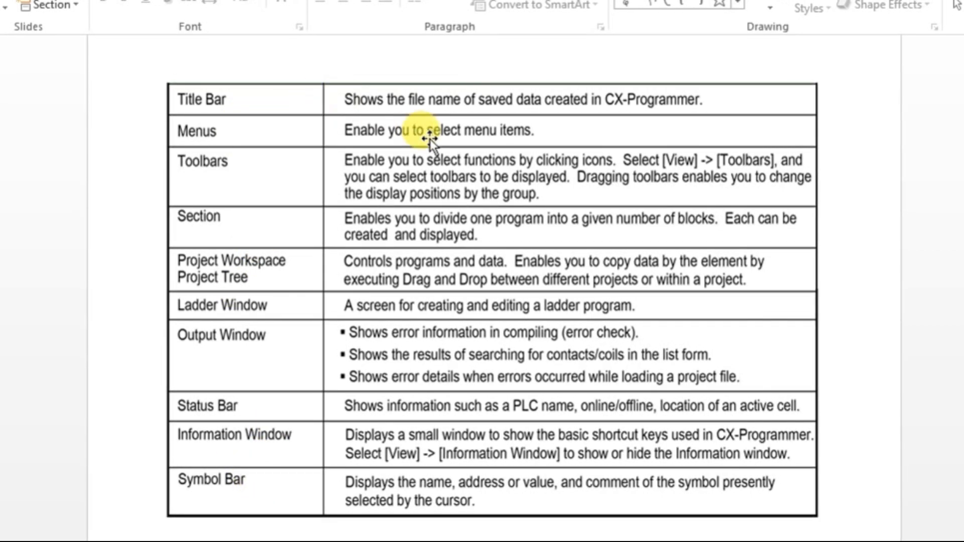
pyautogui.moveTo(483, 107)
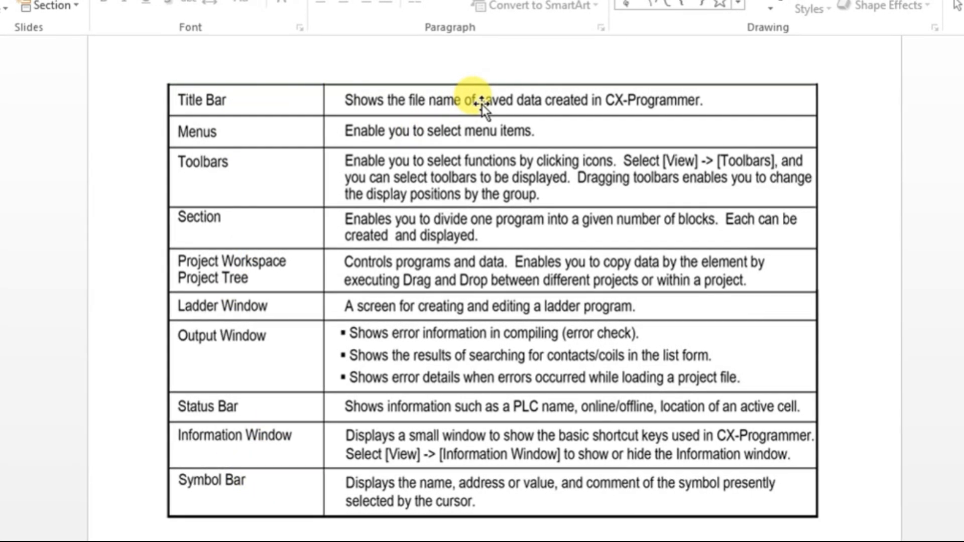
pyautogui.moveTo(446, 132)
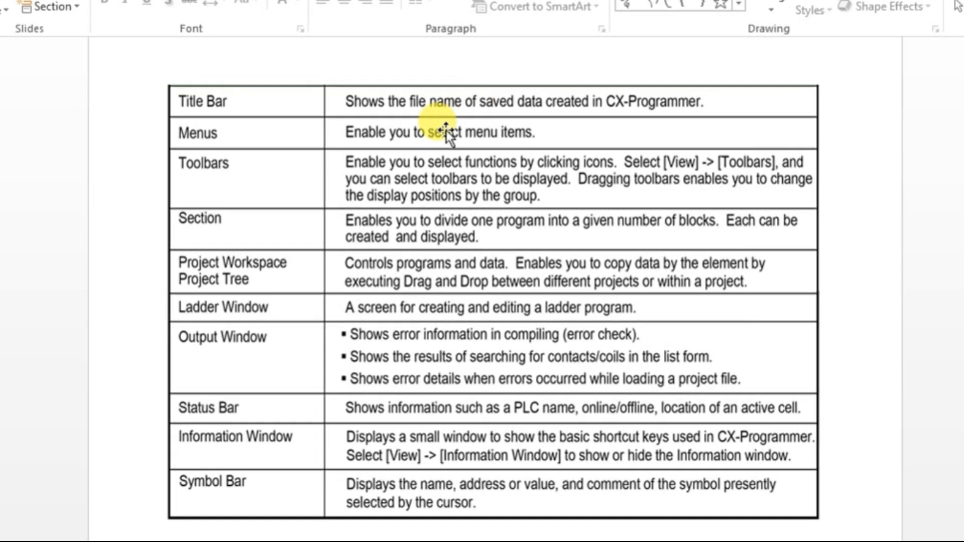
pyautogui.moveTo(578, 154)
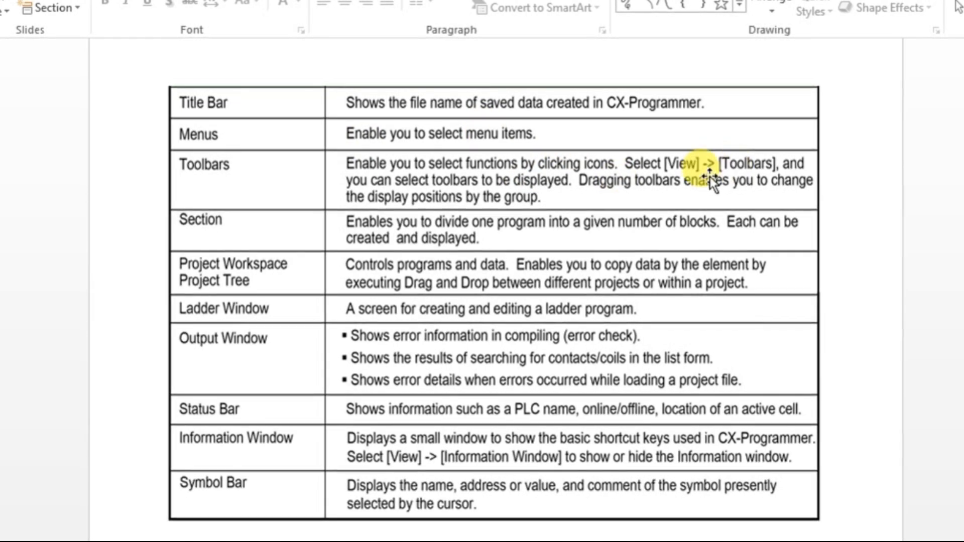
pyautogui.moveTo(587, 185)
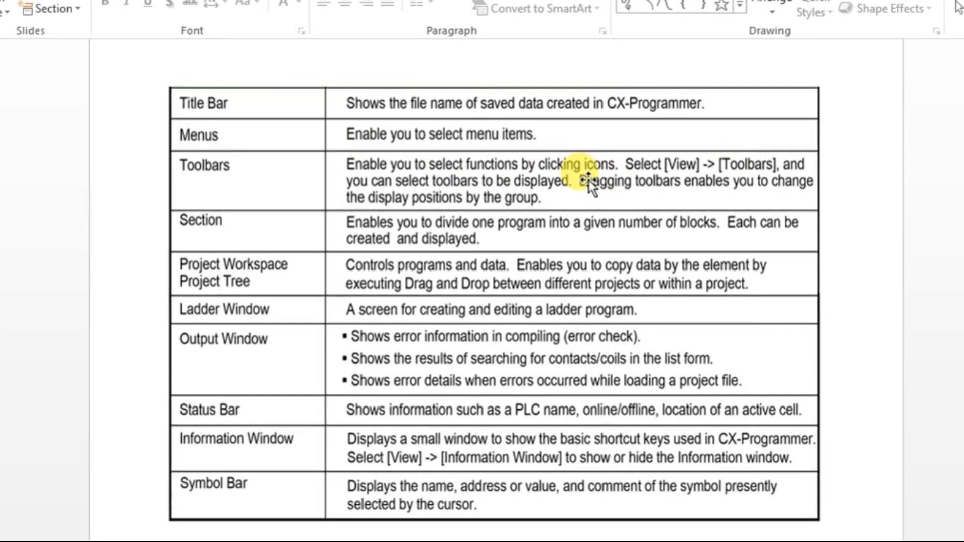
pyautogui.moveTo(763, 184)
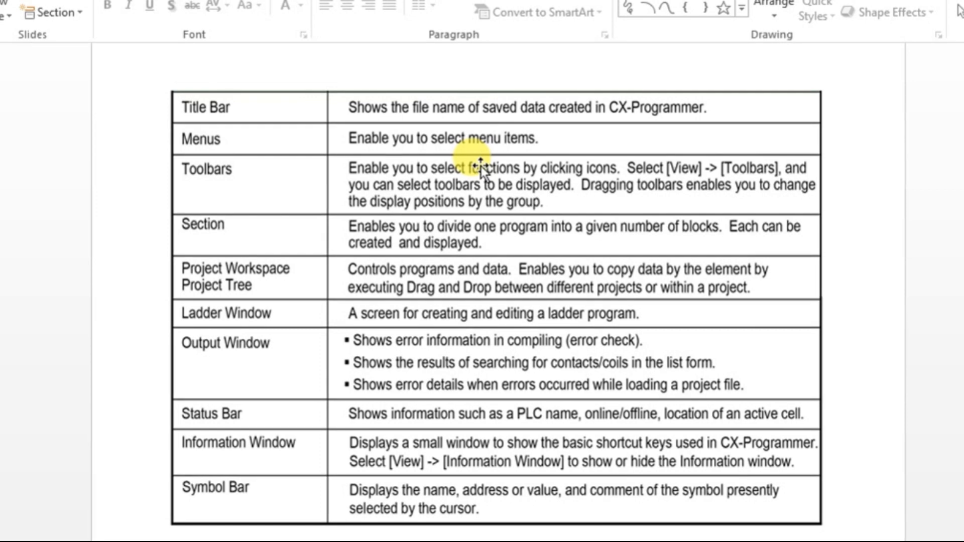
pyautogui.moveTo(393, 230)
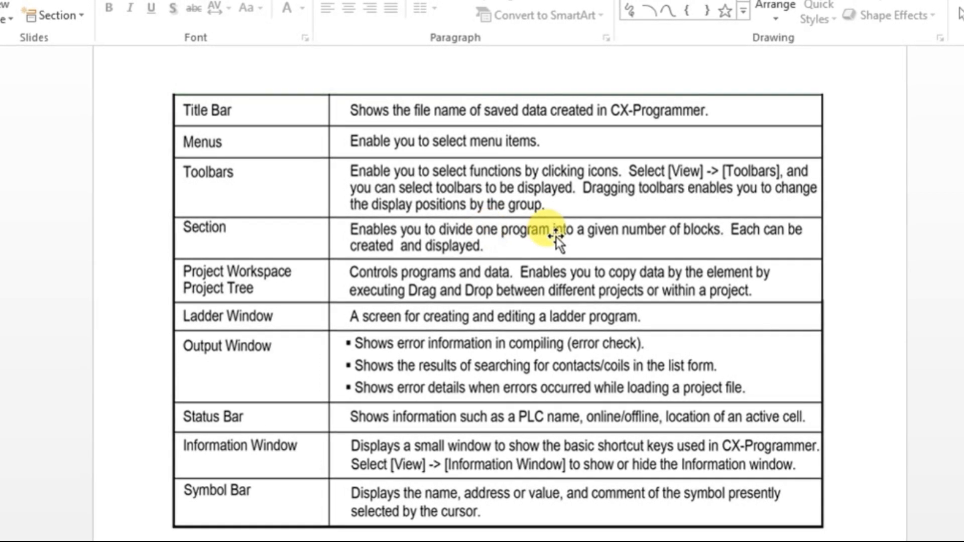
pyautogui.moveTo(658, 239)
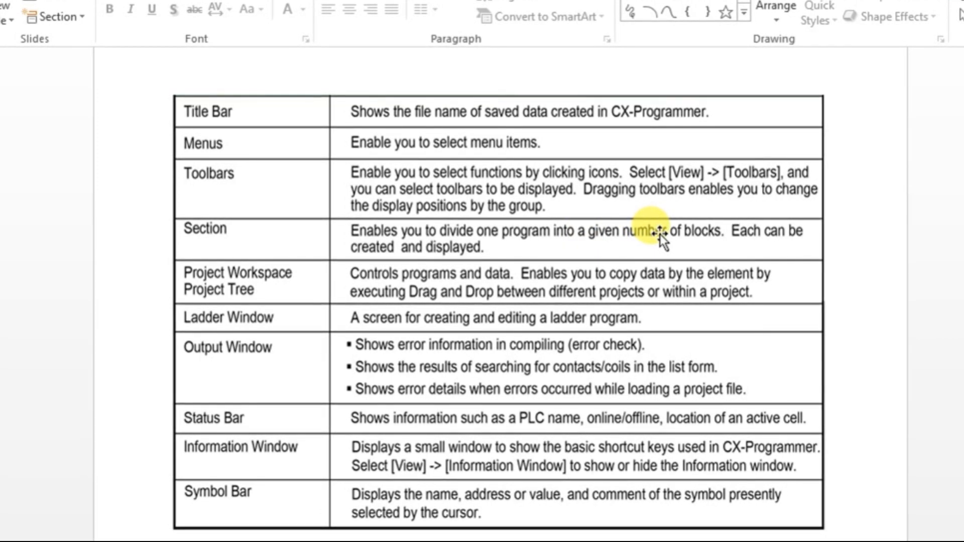
pyautogui.moveTo(317, 224)
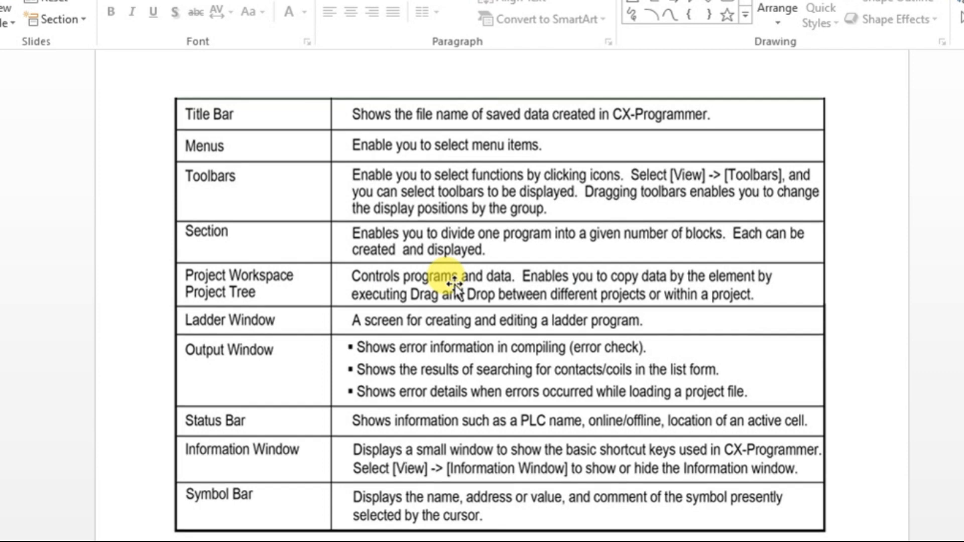
pyautogui.moveTo(440, 326)
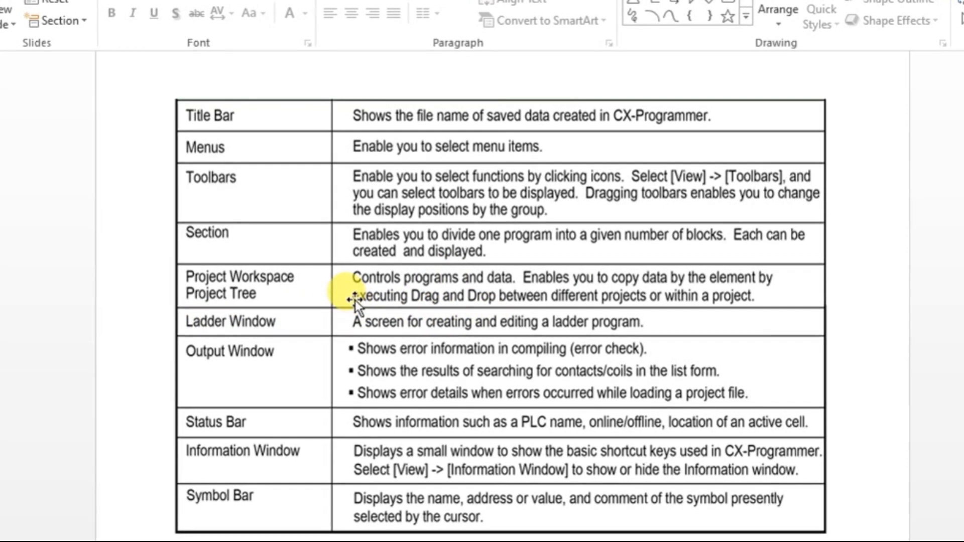
pyautogui.moveTo(302, 344)
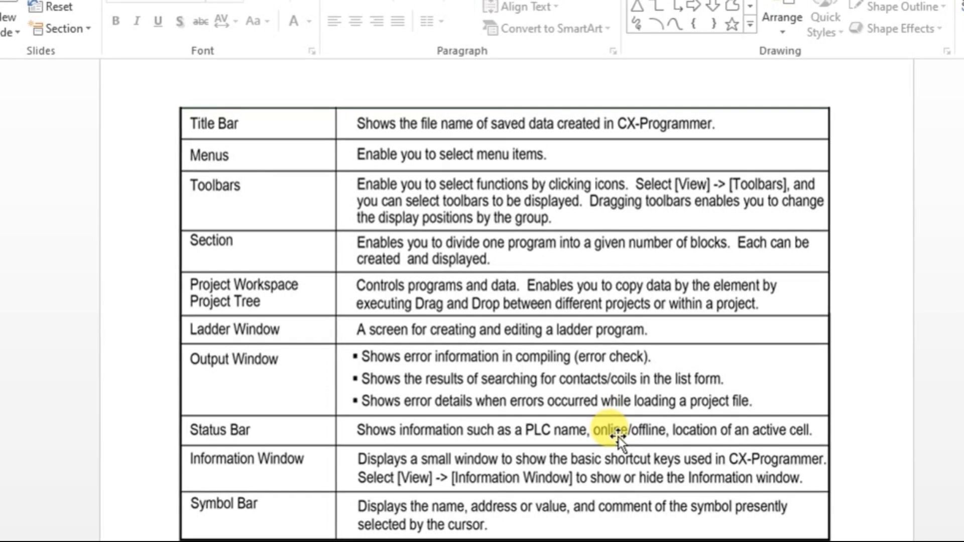
pyautogui.moveTo(434, 513)
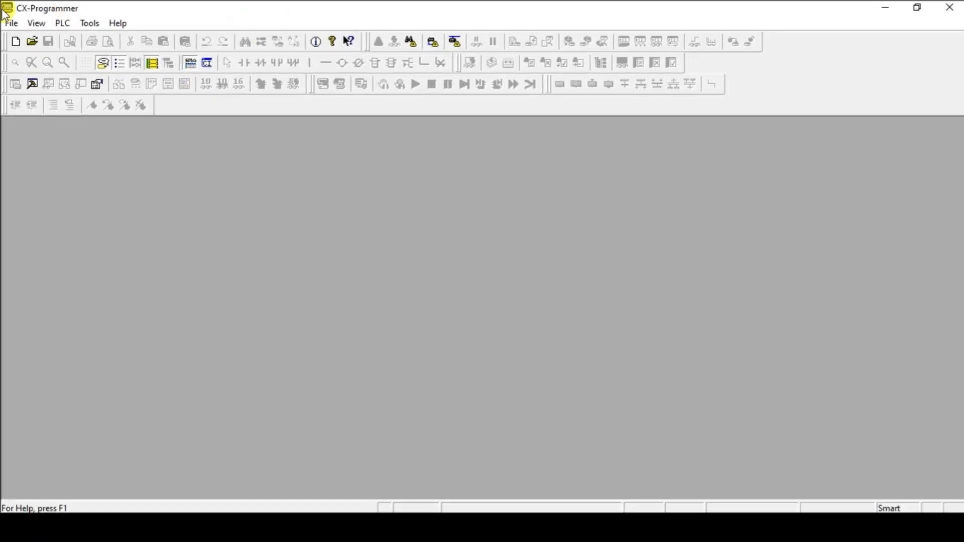
pyautogui.moveTo(92, 42)
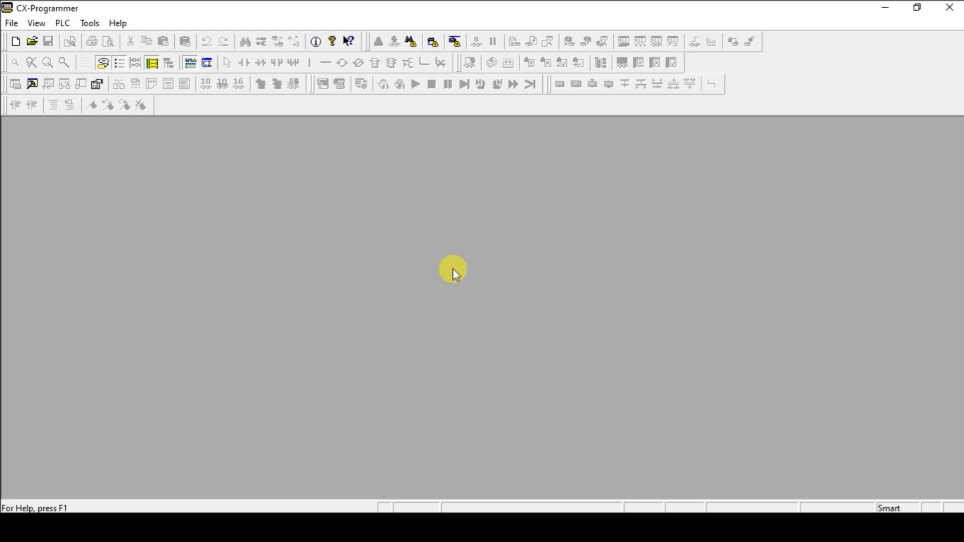
pyautogui.moveTo(299, 413)
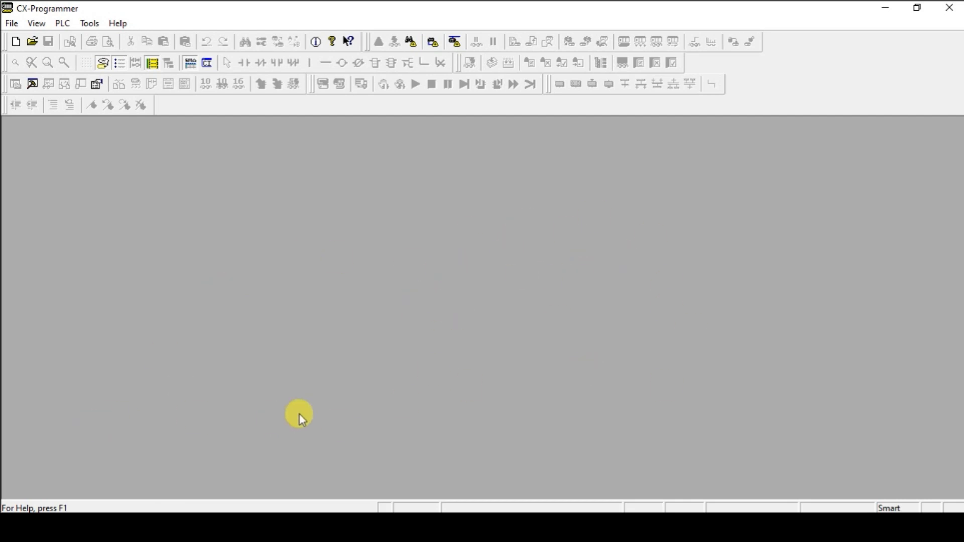
pyautogui.moveTo(479, 235)
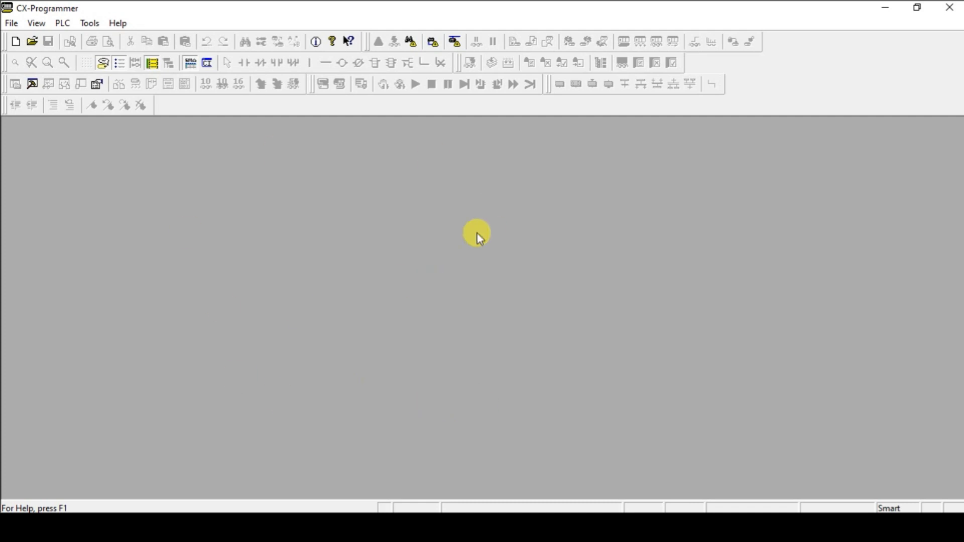
pyautogui.moveTo(479, 476)
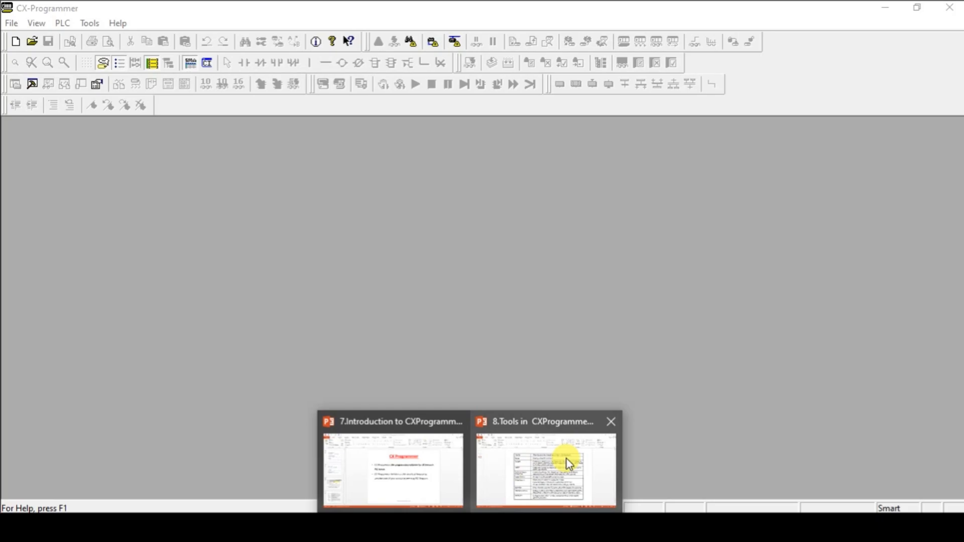
# Bring up the Tools in CXProgrammer deck, view the slide 2 diagram, then return to slide 3
pyautogui.click(544, 471)
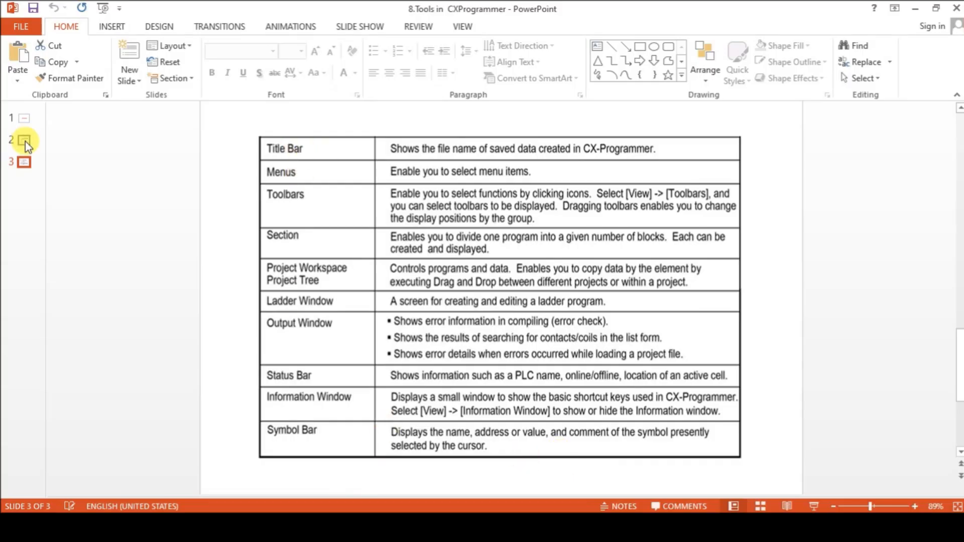
pyautogui.click(26, 141)
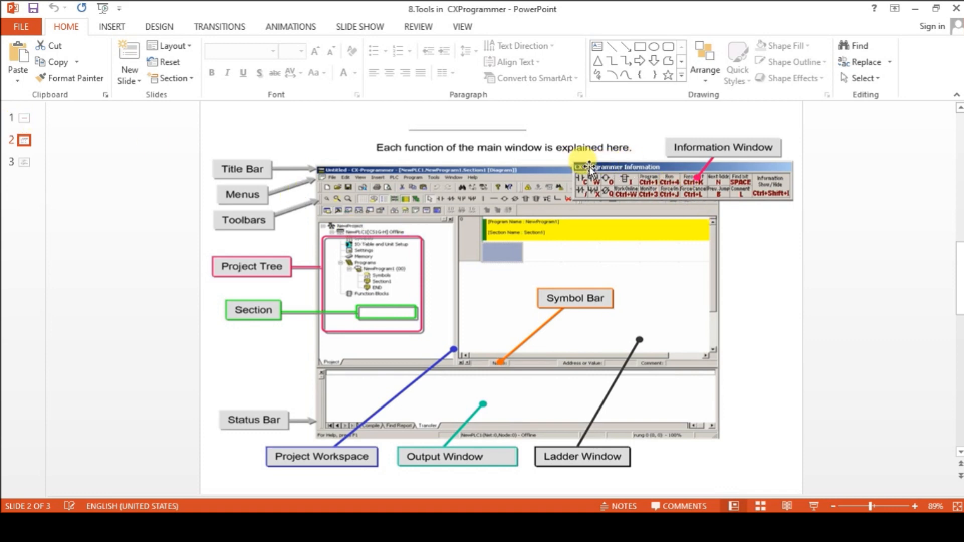
pyautogui.moveTo(684, 185)
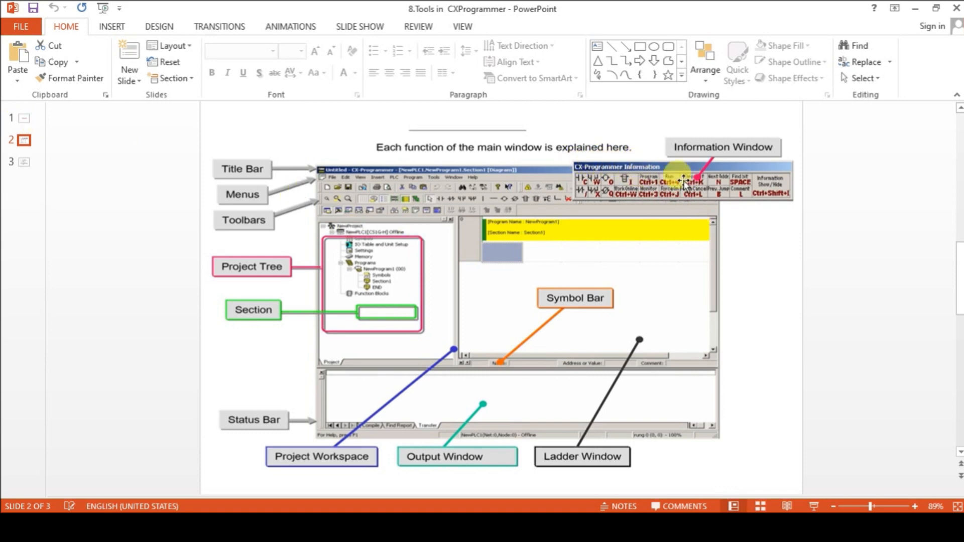
pyautogui.moveTo(517, 202)
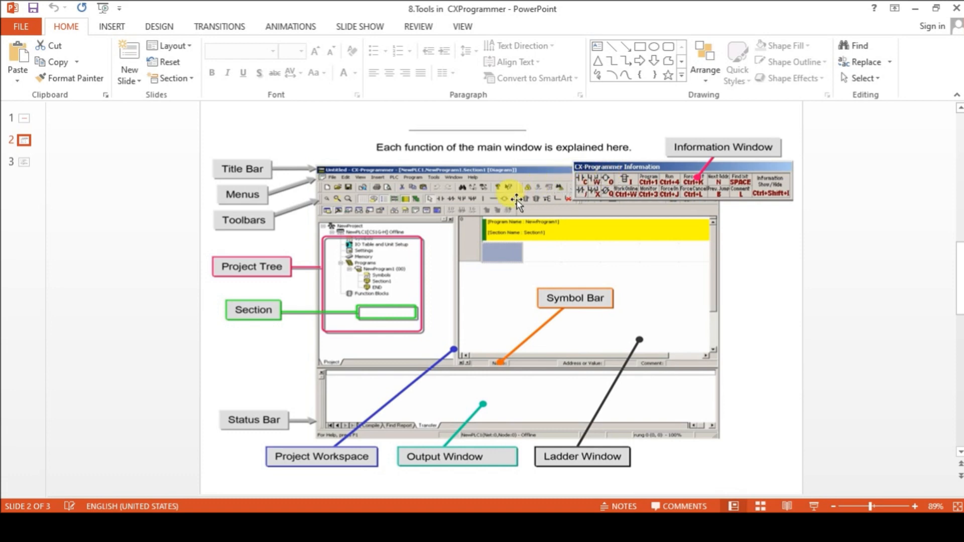
pyautogui.moveTo(449, 200)
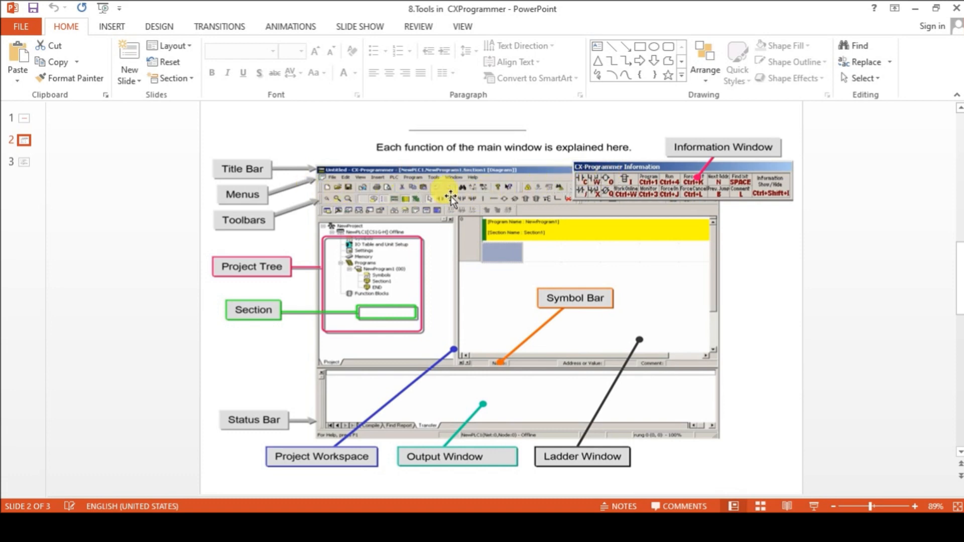
pyautogui.moveTo(643, 181)
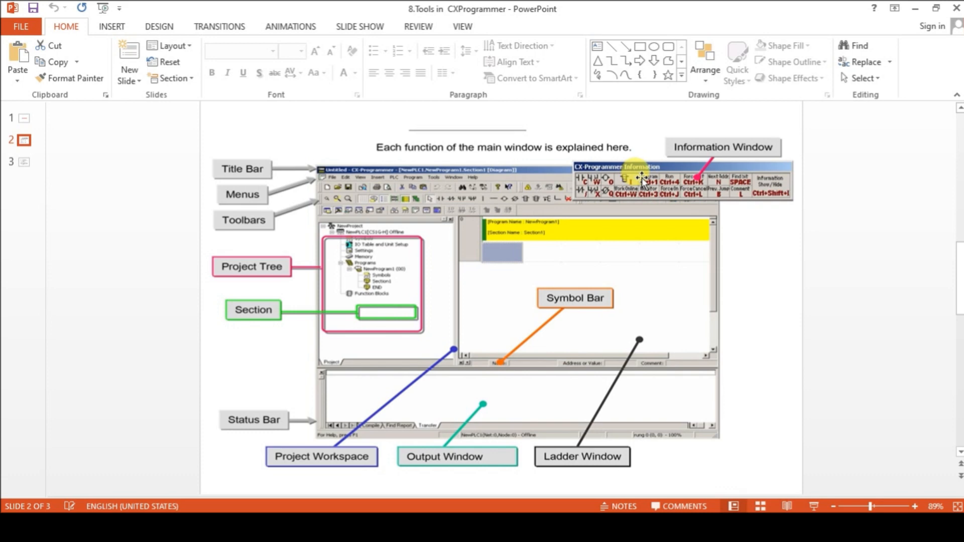
pyautogui.moveTo(669, 194)
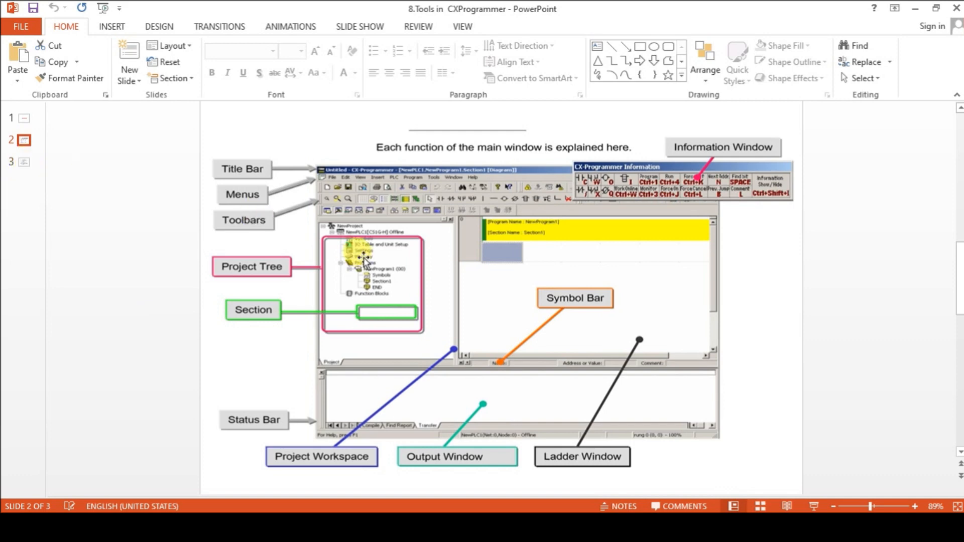
pyautogui.click(25, 162)
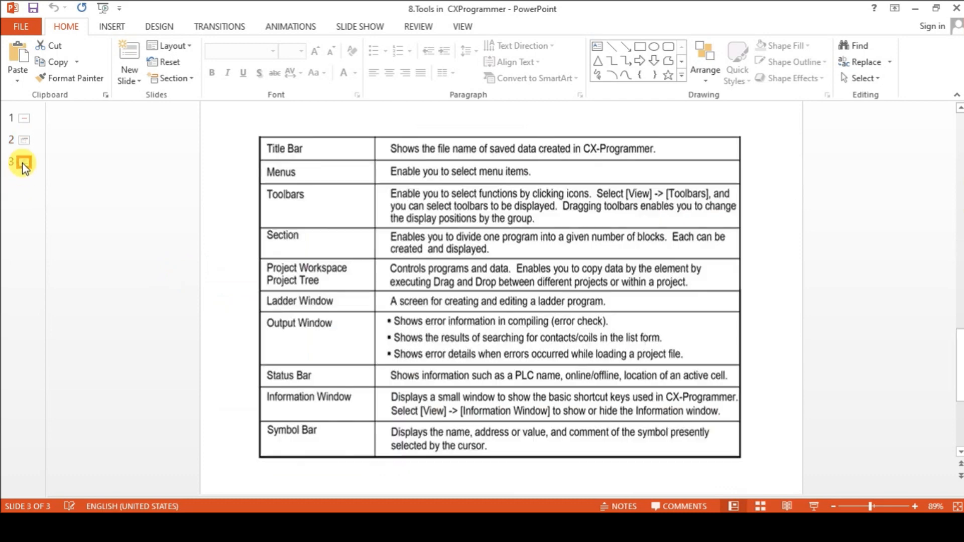